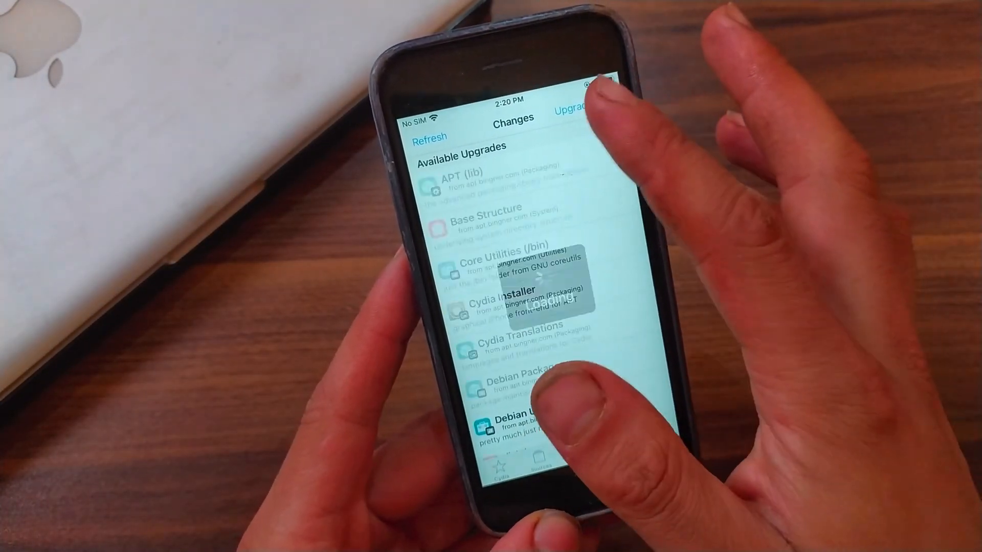
Step: Start the Upgrade of the packages listed on Cydia's Changes tab
click(571, 109)
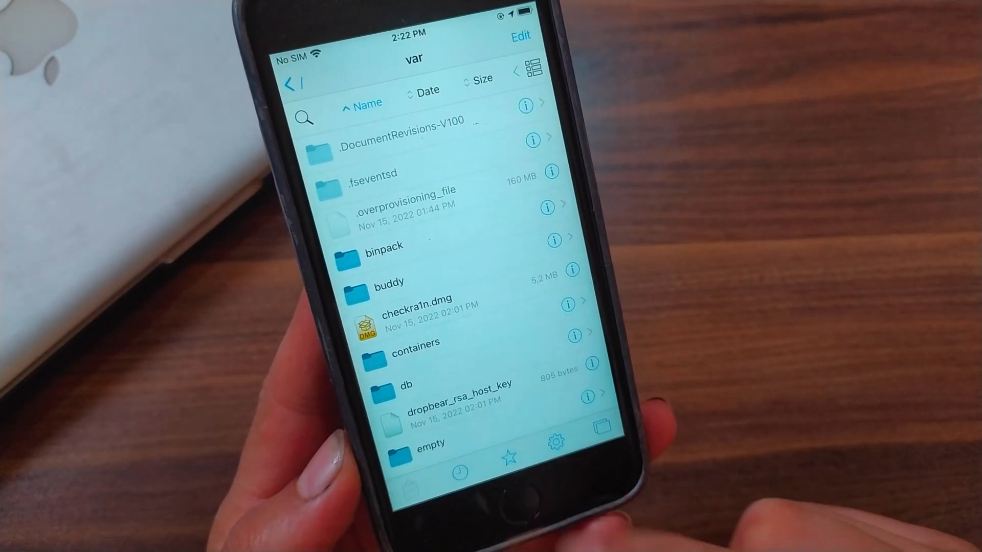
click(509, 456)
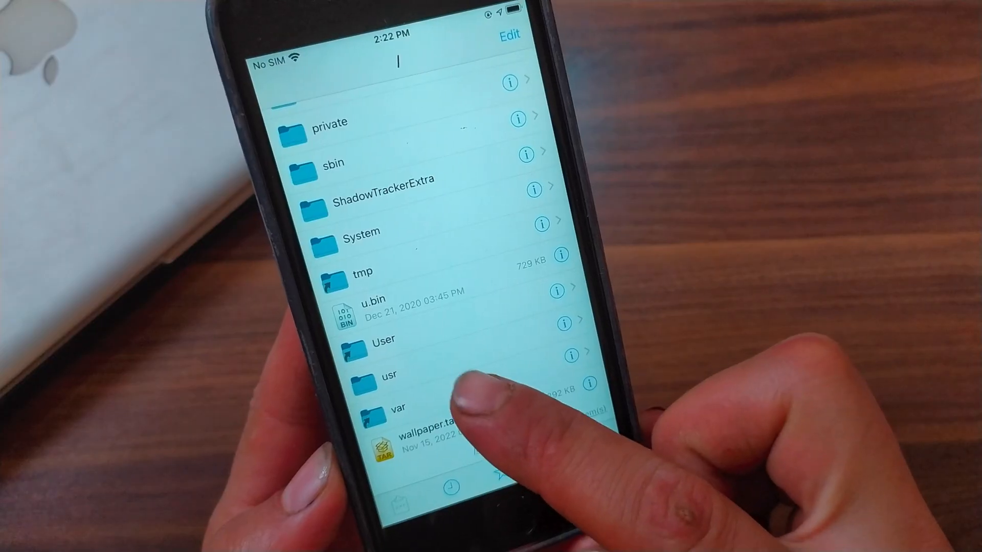
click(393, 407)
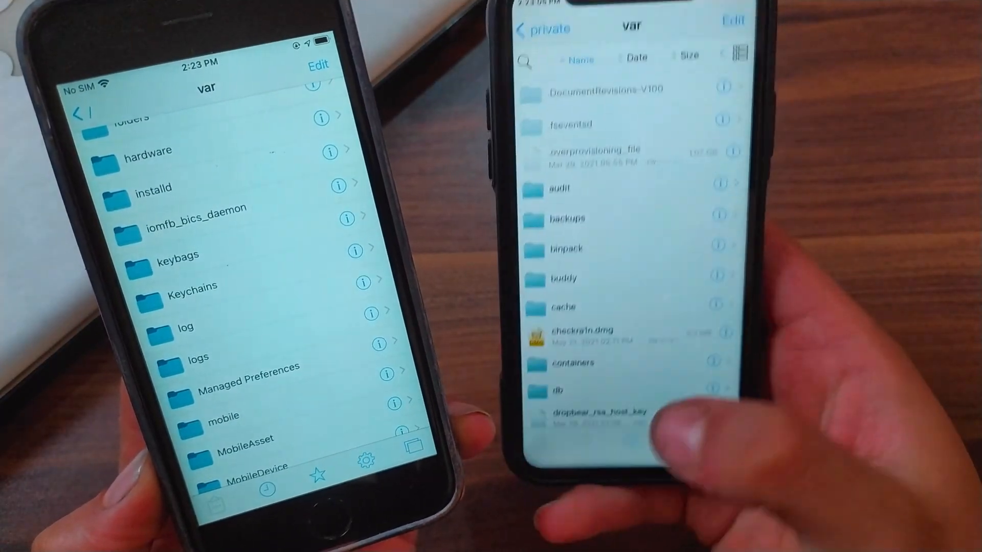
click(539, 30)
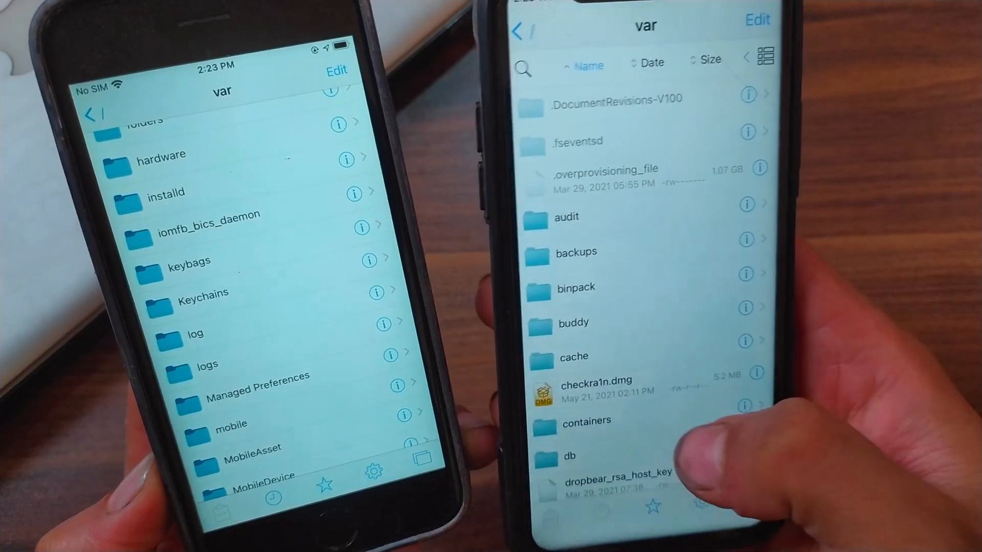
scroll(down, 3)
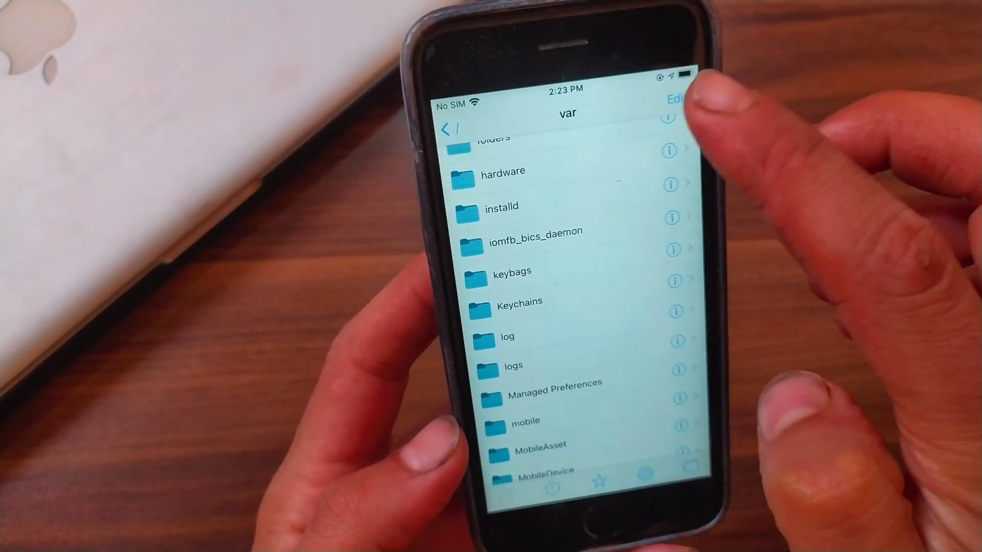
Step: Create folder 'lib' in /var and save its group ownership as nogroup
click(673, 99)
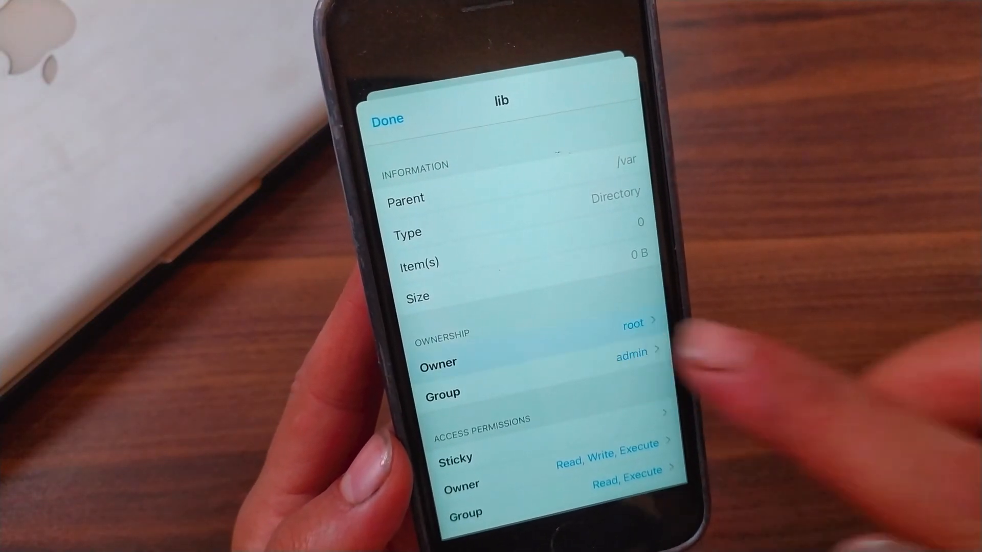
click(626, 353)
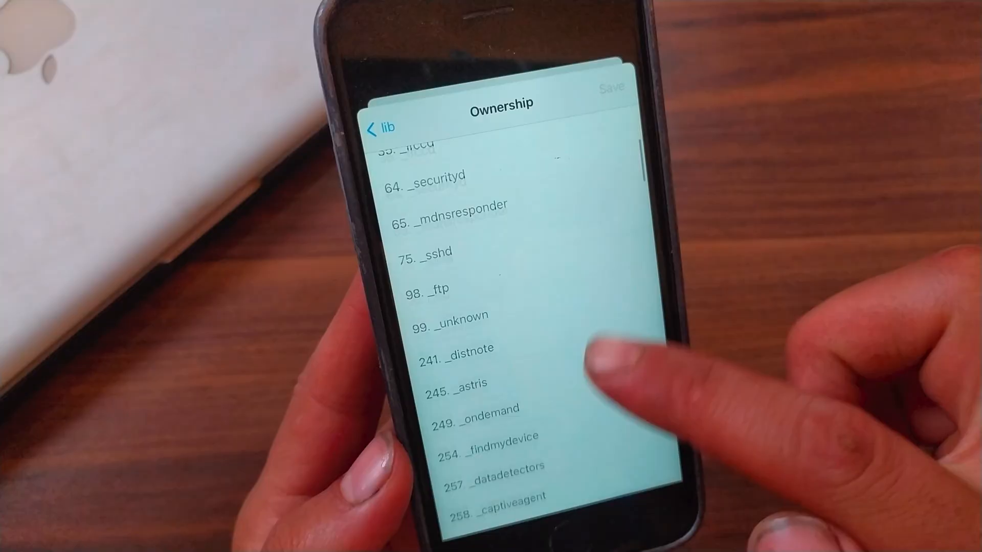
scroll(down, 3)
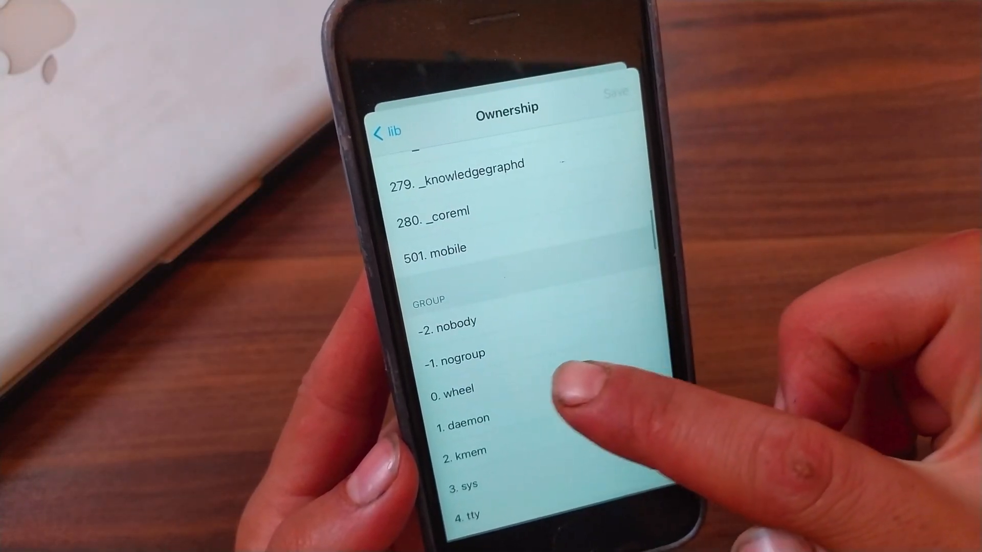
click(454, 355)
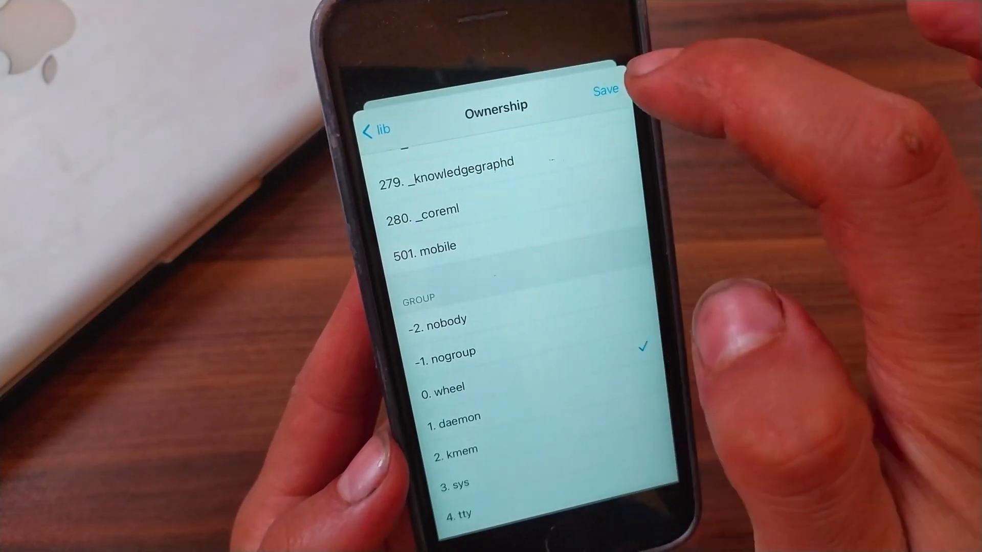
click(605, 88)
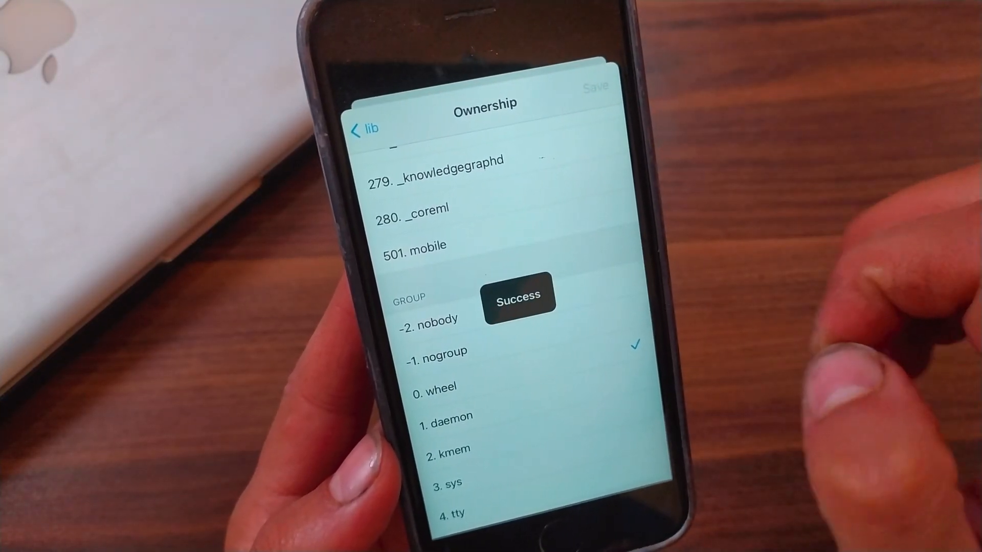
click(595, 87)
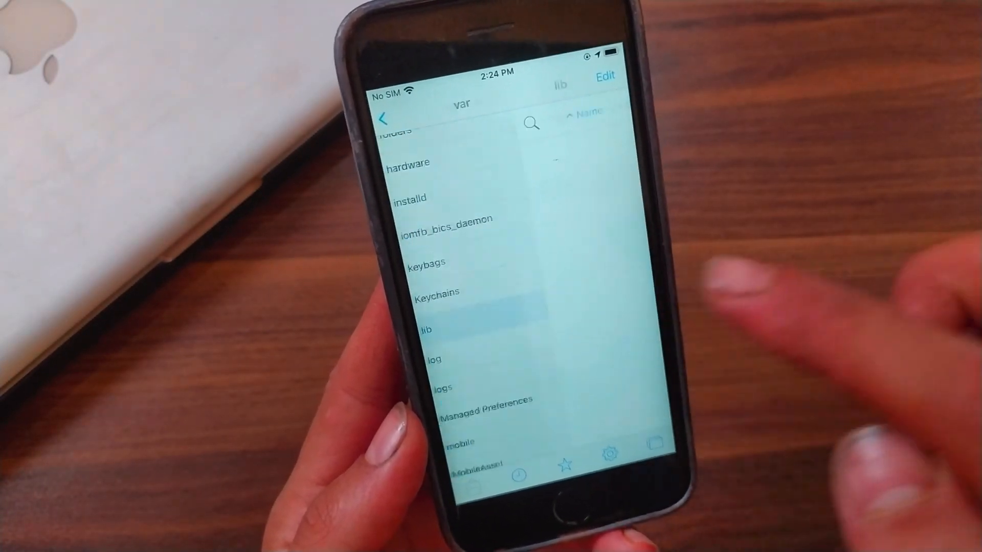
Step: AirDrop lib.zip from the other iPhone and accept it into Filza as lib (1).zip
click(426, 329)
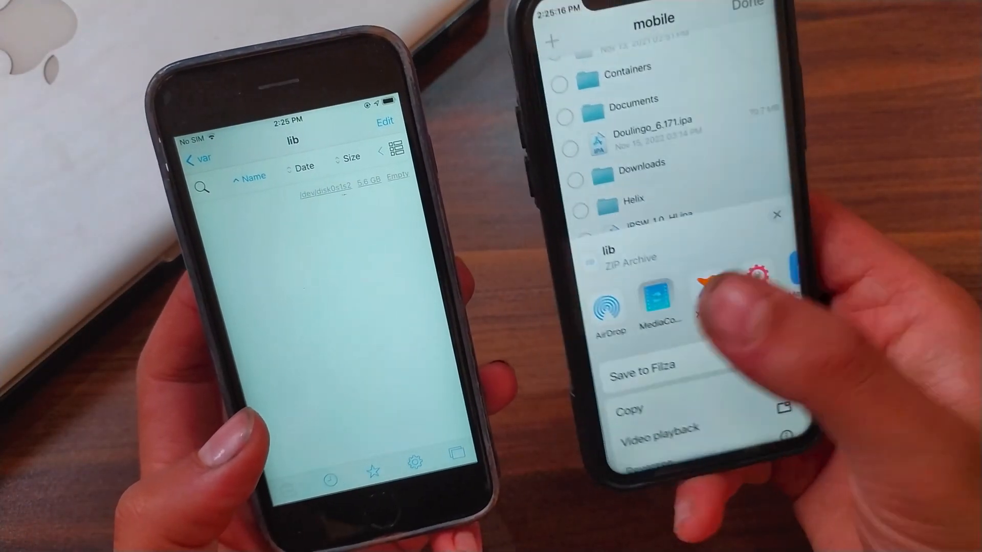
click(608, 300)
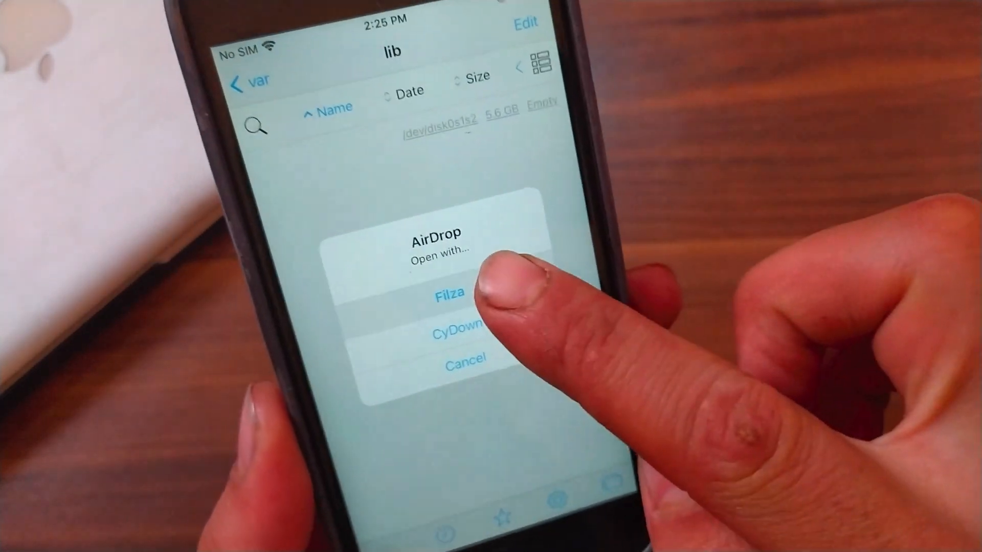
click(449, 296)
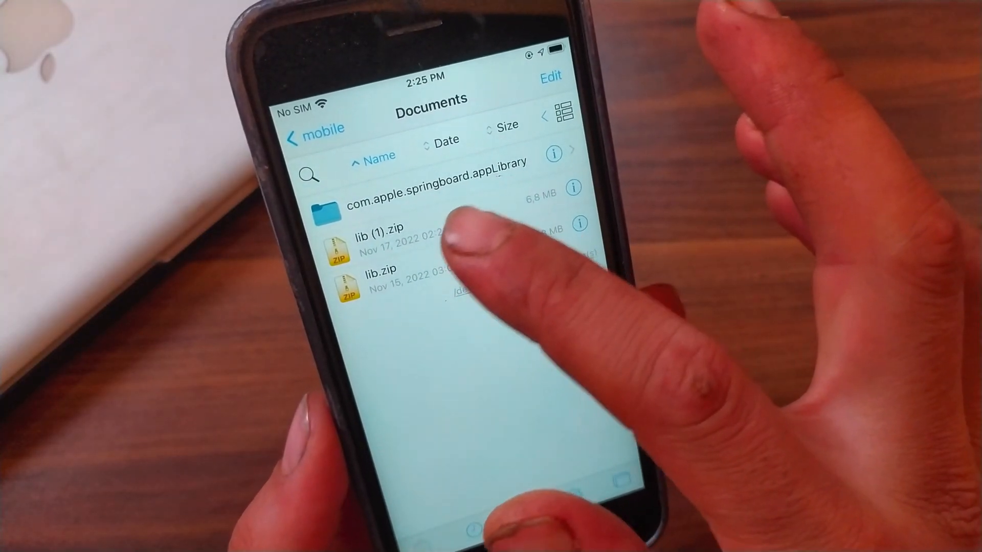
Step: Unzip lib (1).zip and copy its apt, cydia and misc folders into /var/lib
click(407, 245)
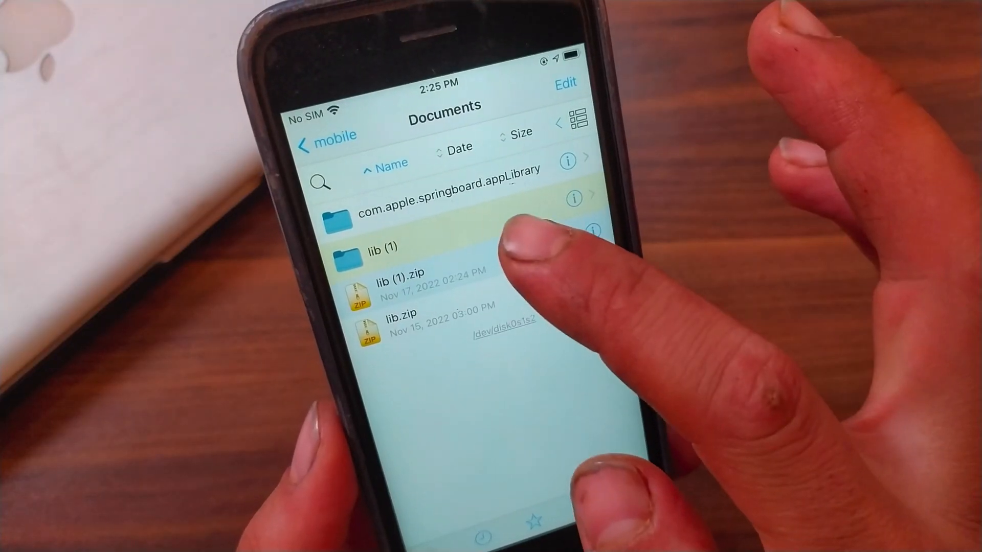
click(381, 247)
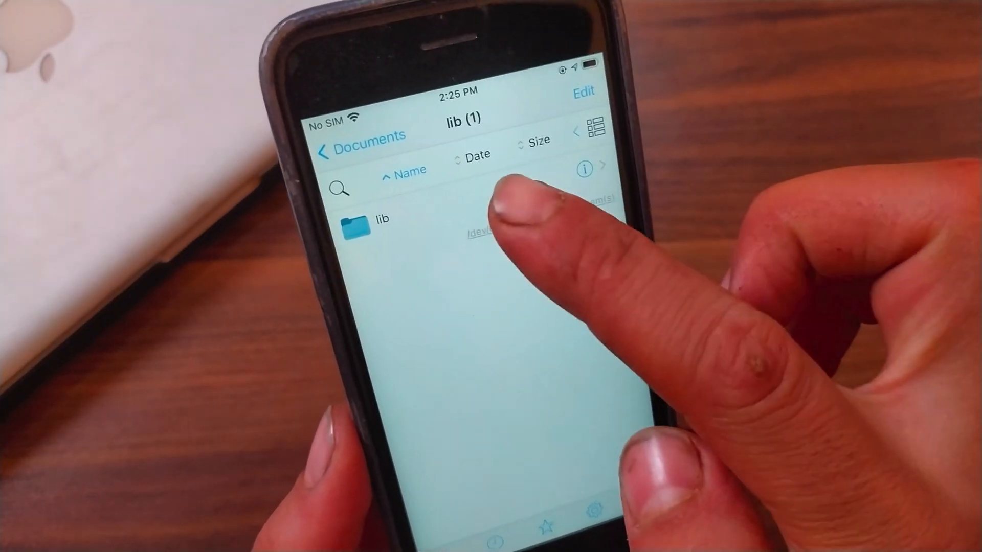
click(381, 221)
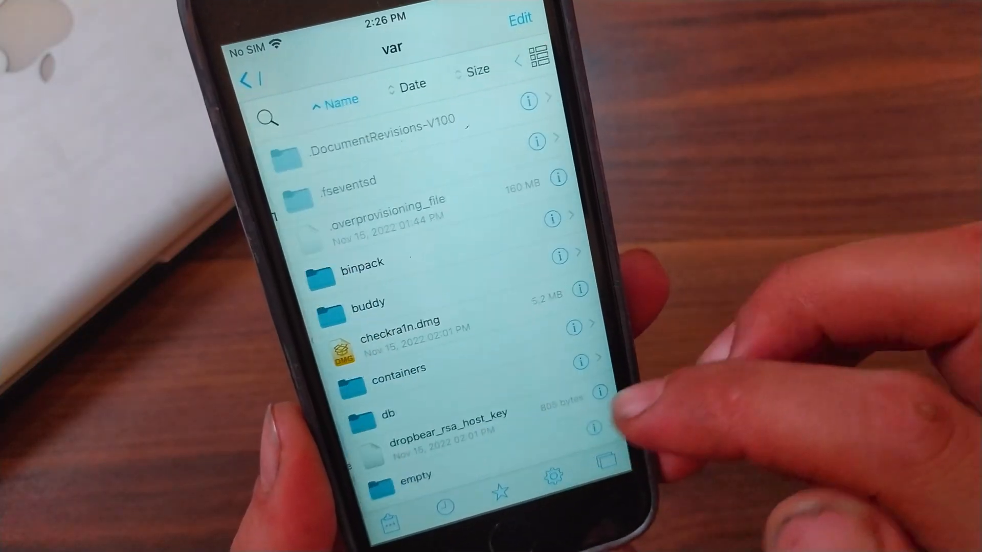
scroll(down, 3)
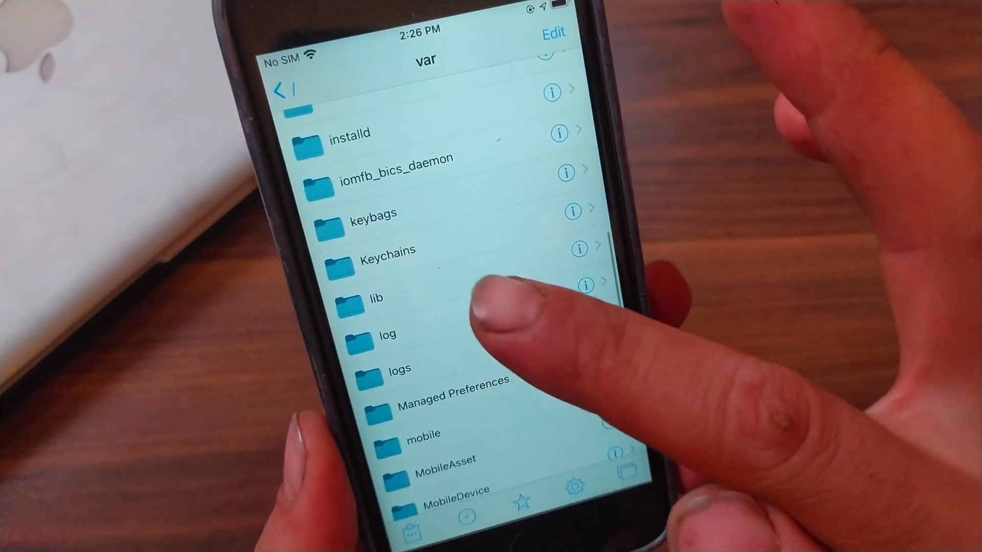
click(376, 299)
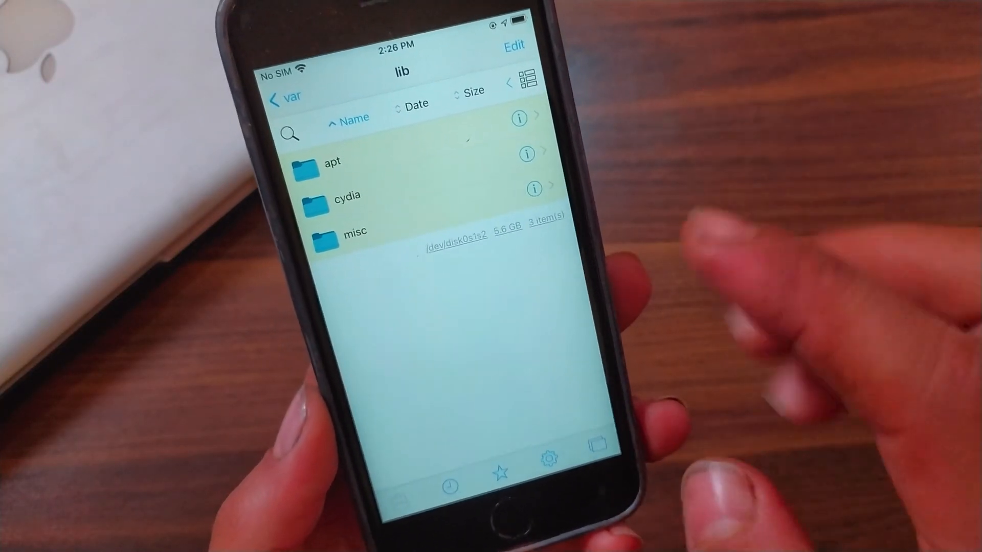
Step: Navigate to the Library folder and select its dpkg folder in Edit mode
click(499, 471)
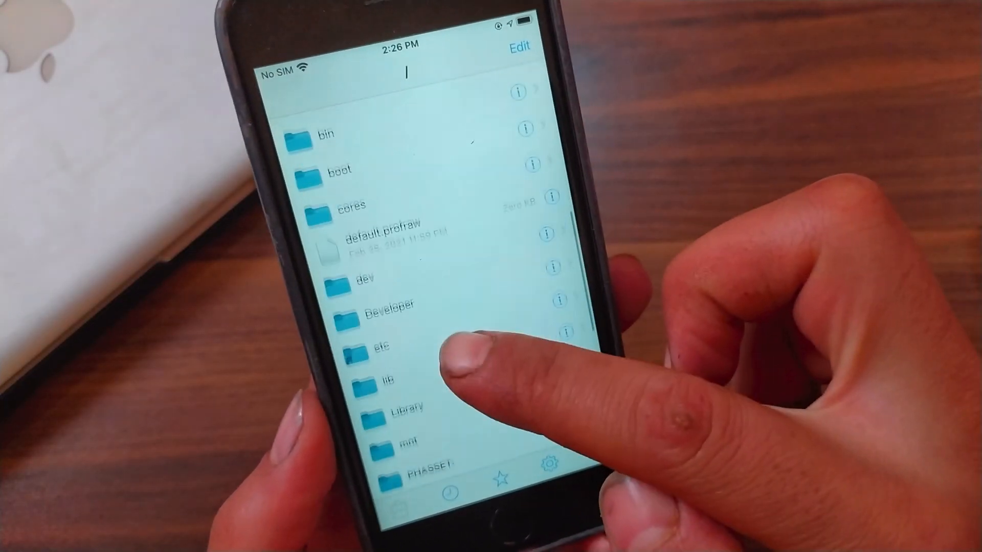
click(406, 410)
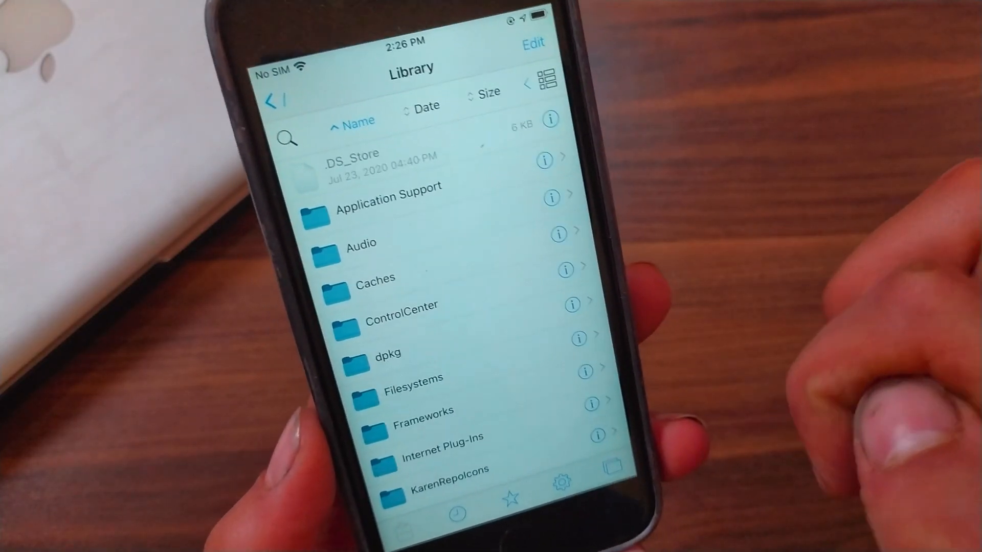
click(533, 42)
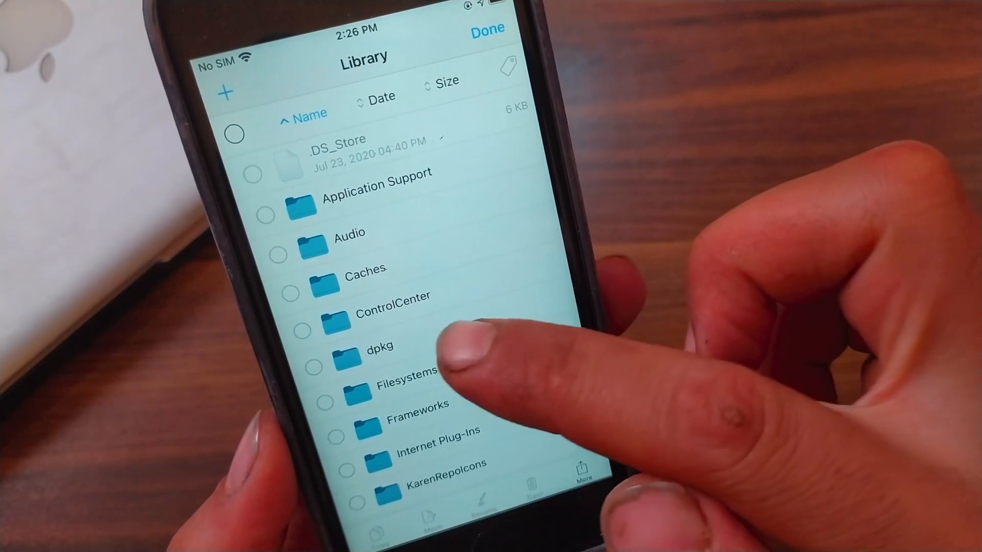
click(312, 344)
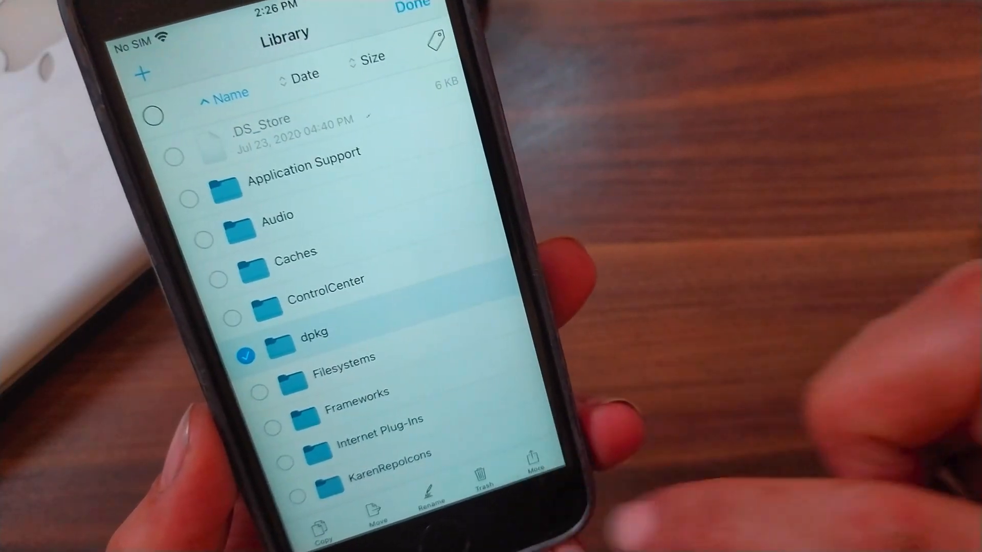
Step: Create a symbolic link dpkg (1) to dpkg and copy that link
click(533, 467)
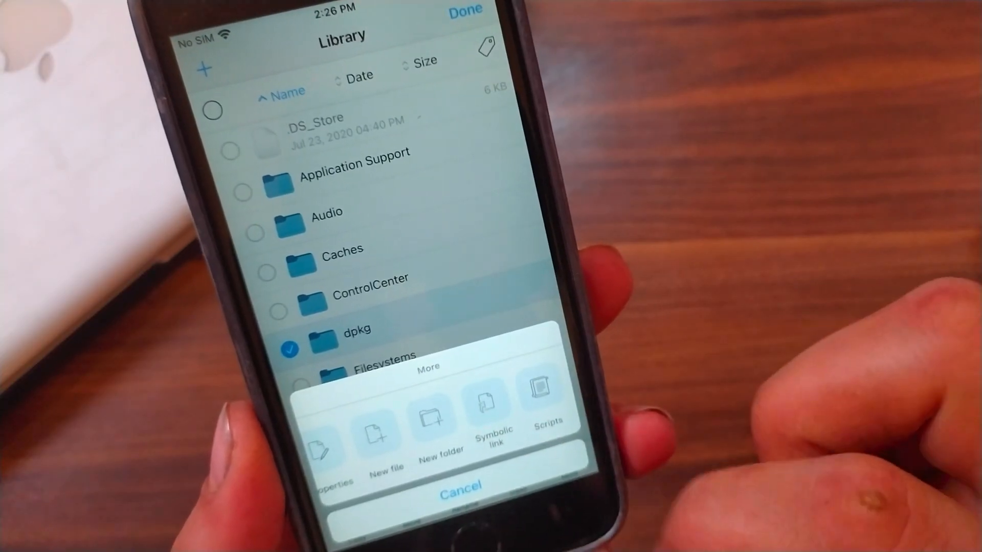
click(459, 487)
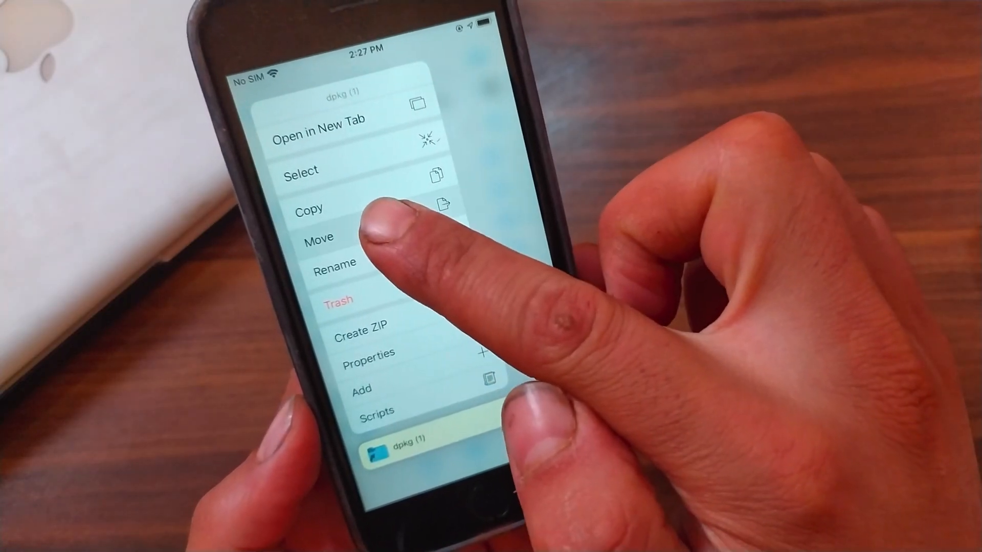
click(310, 209)
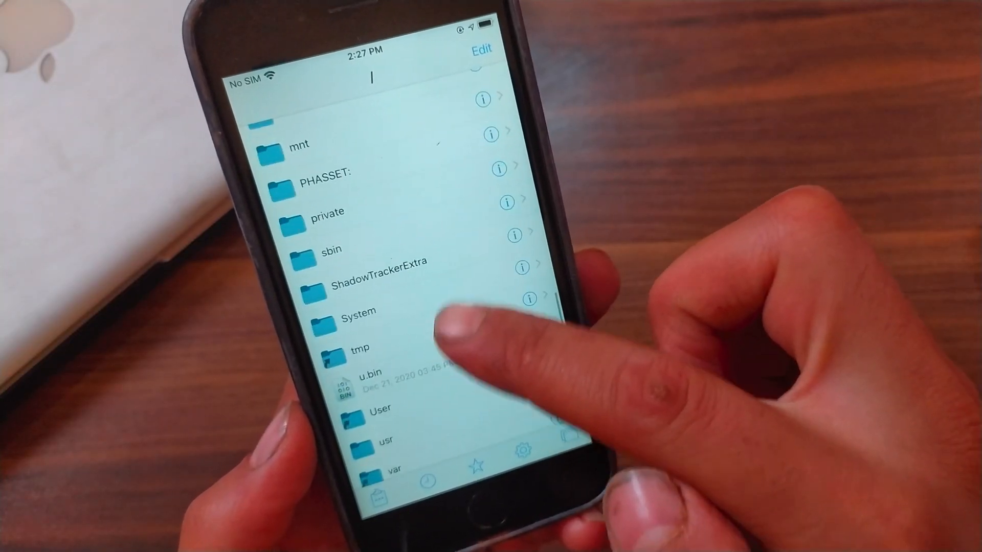
Step: Paste the link into /var/lib, rename it dpkg and verify it shows dpkg's files
click(394, 468)
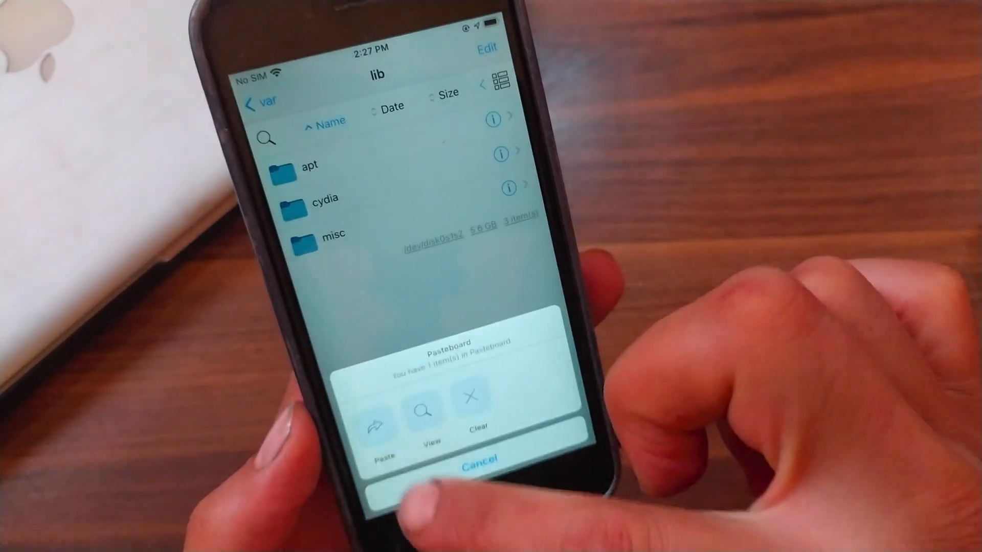
click(378, 425)
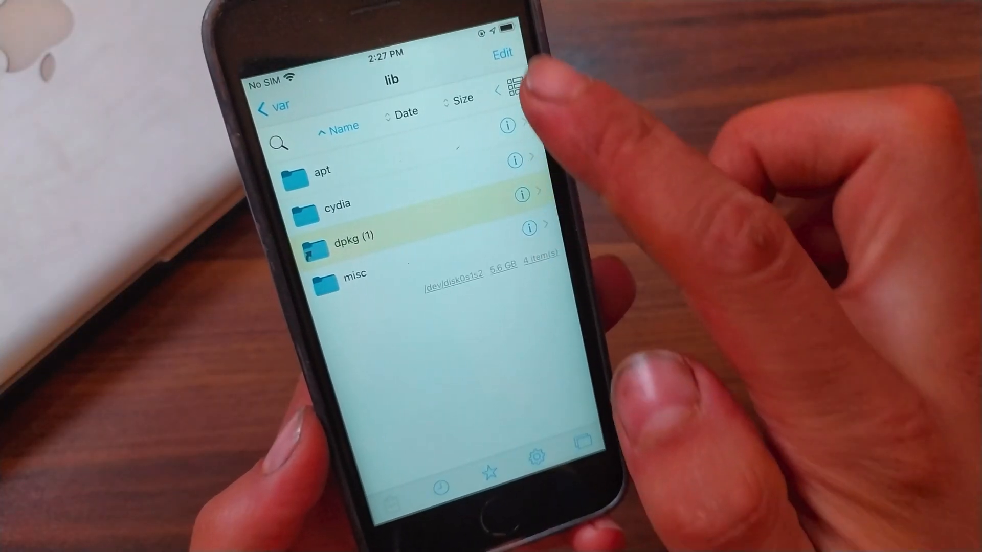
click(501, 52)
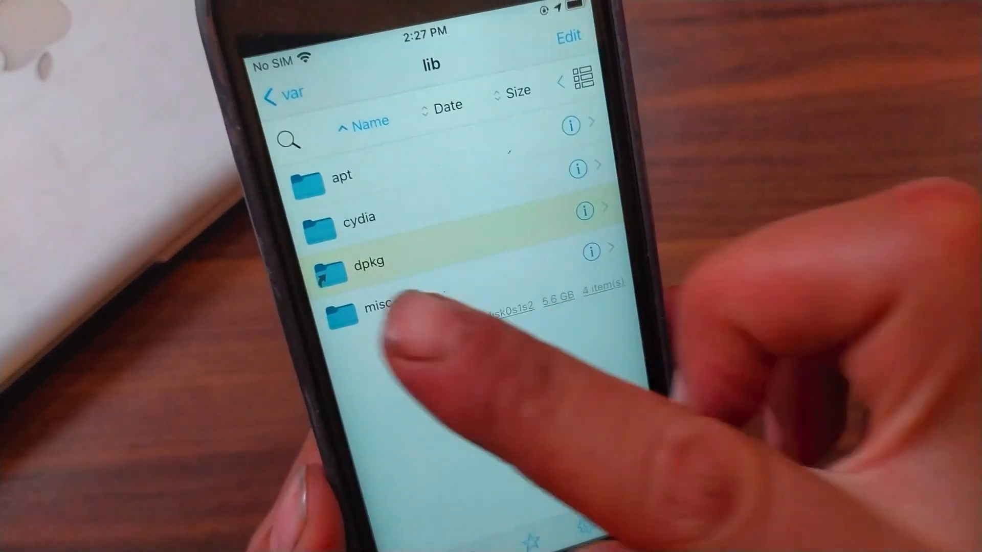
click(370, 263)
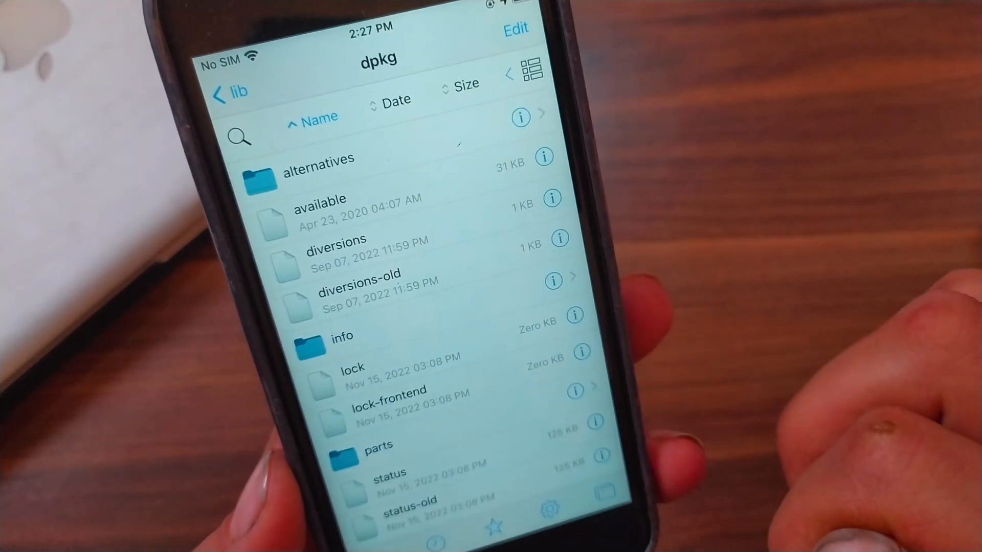
click(230, 90)
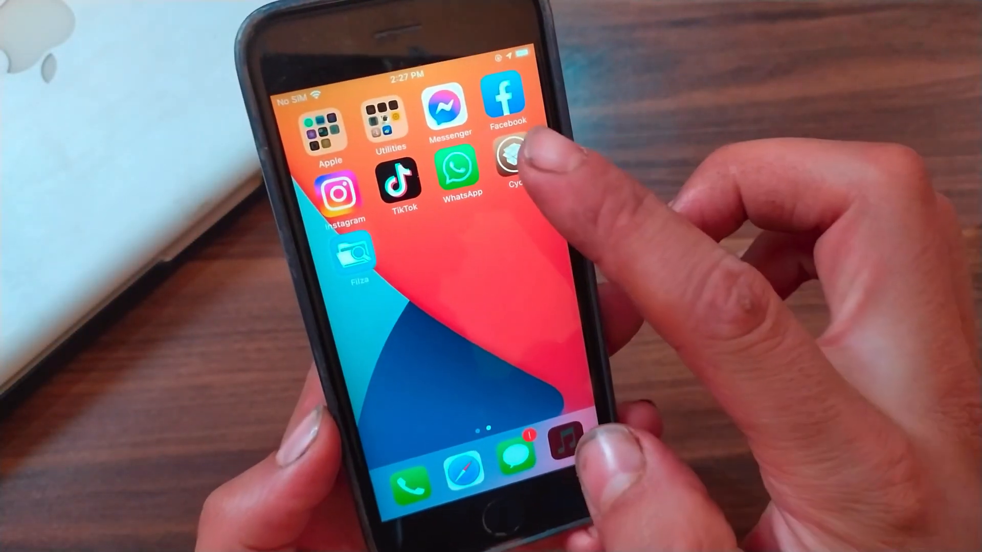
Step: Search Installed for 'Ccm', pick CCModules and confirm its Reinstall
click(508, 153)
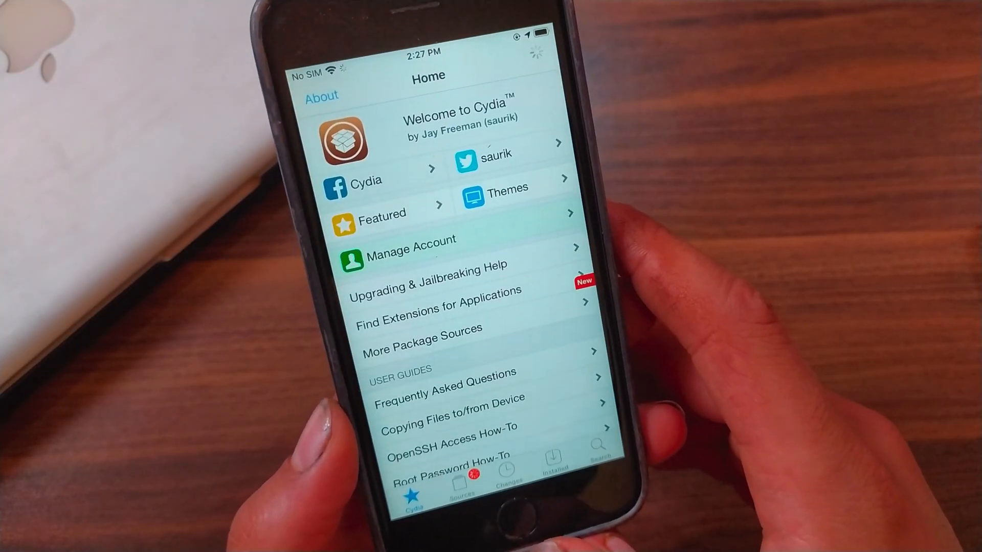
click(501, 466)
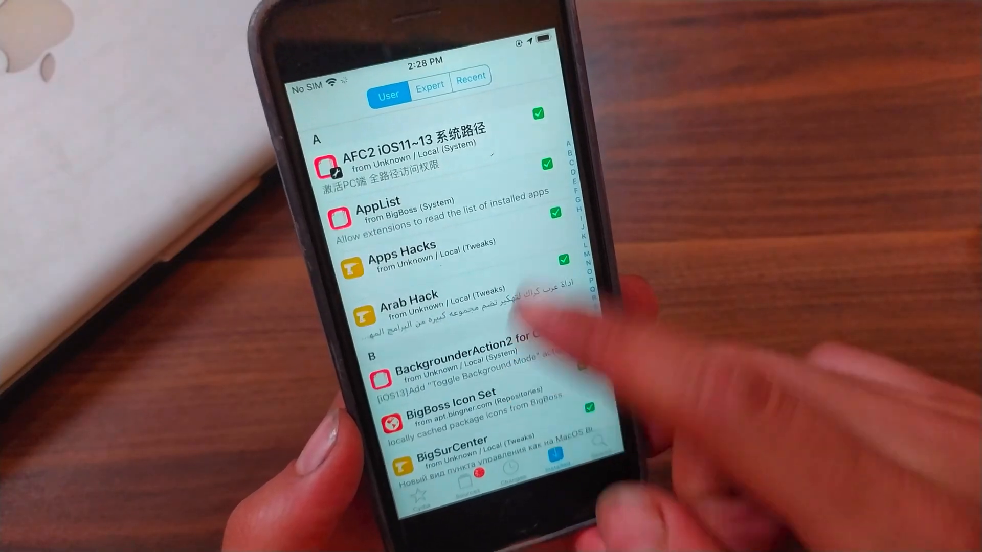
scroll(down, 3)
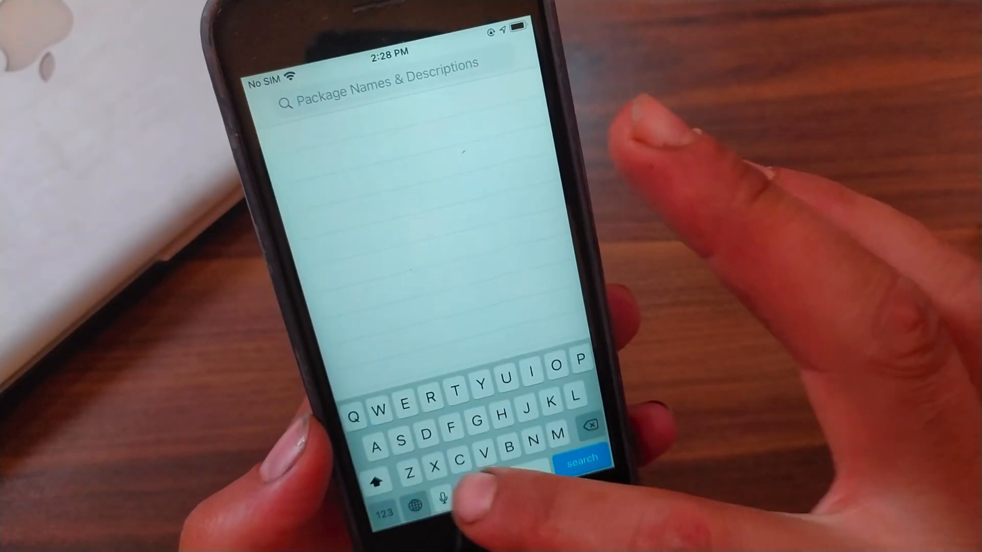
text(Ccm)
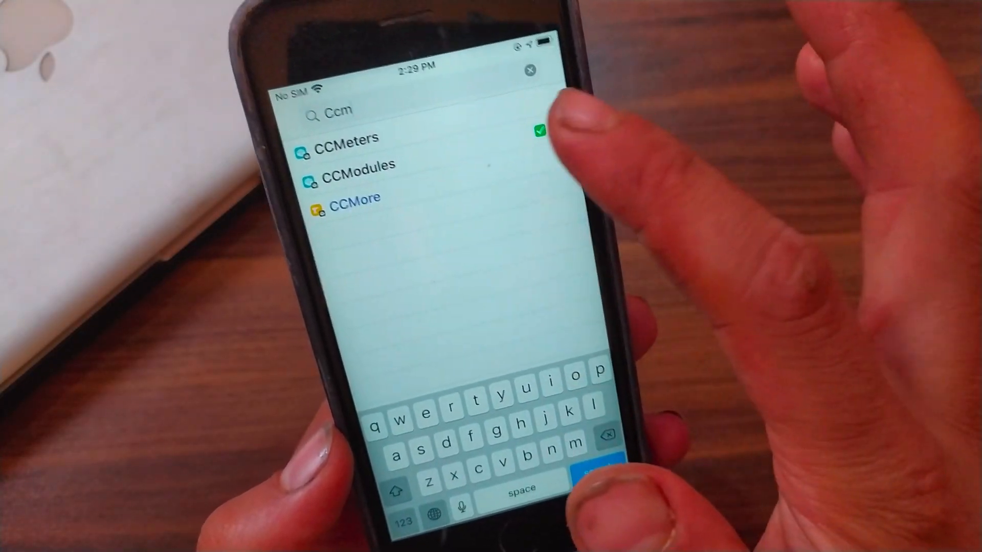
click(359, 164)
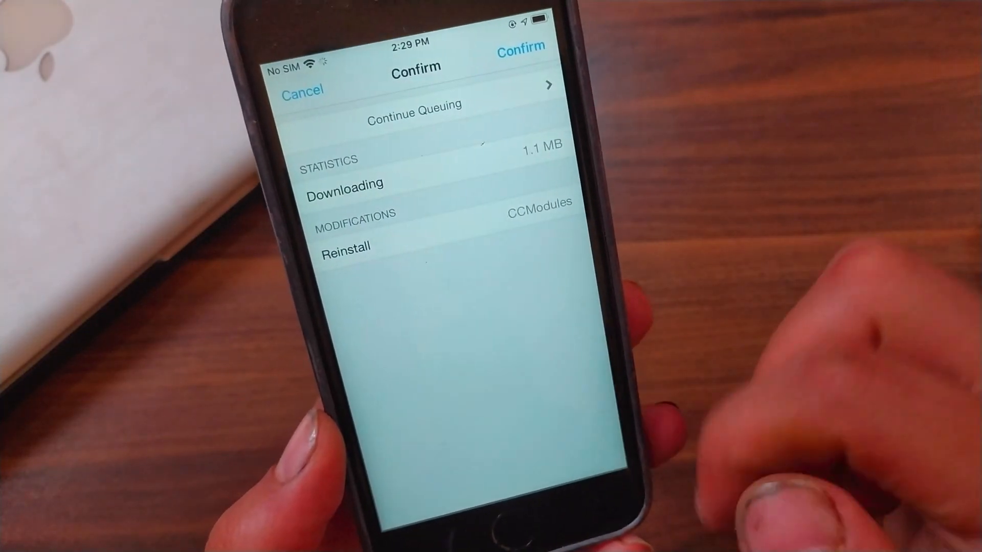
click(520, 46)
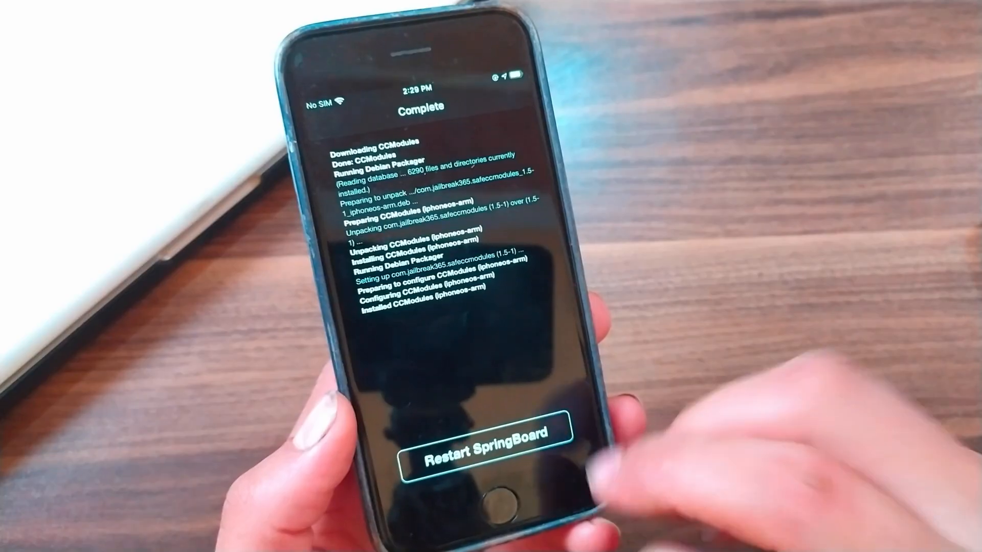
Step: Restart SpringBoard, unlock, and check Sources and Changes now load without errors
click(482, 439)
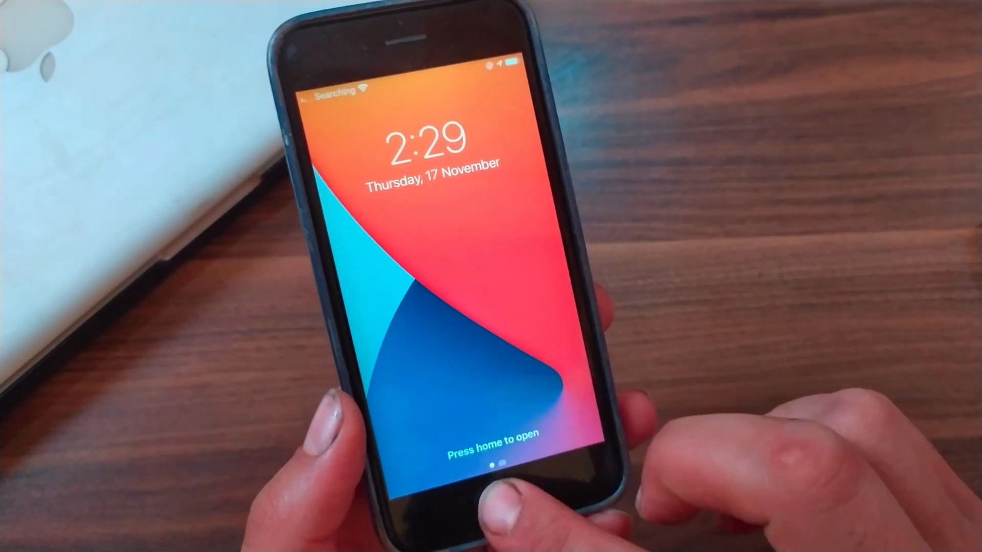
click(492, 489)
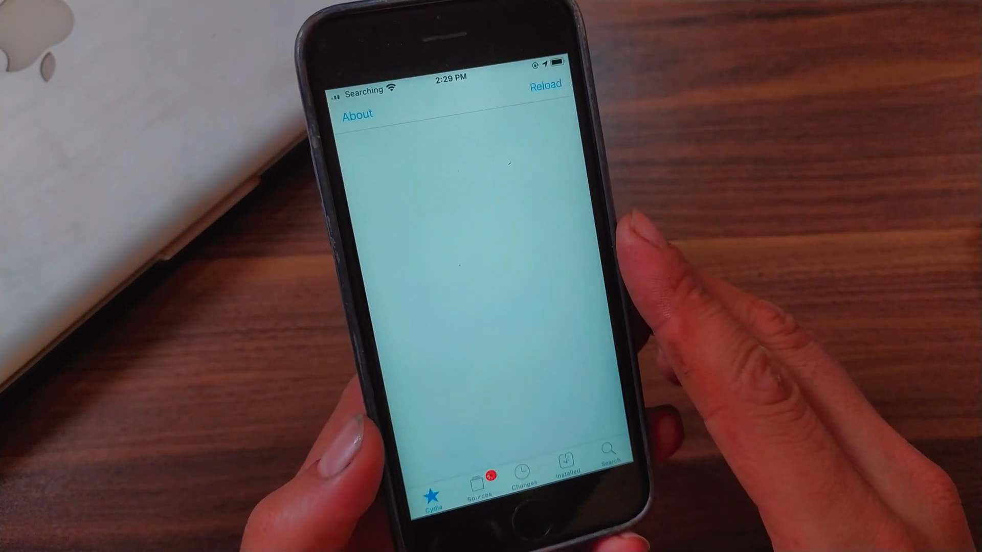
click(474, 476)
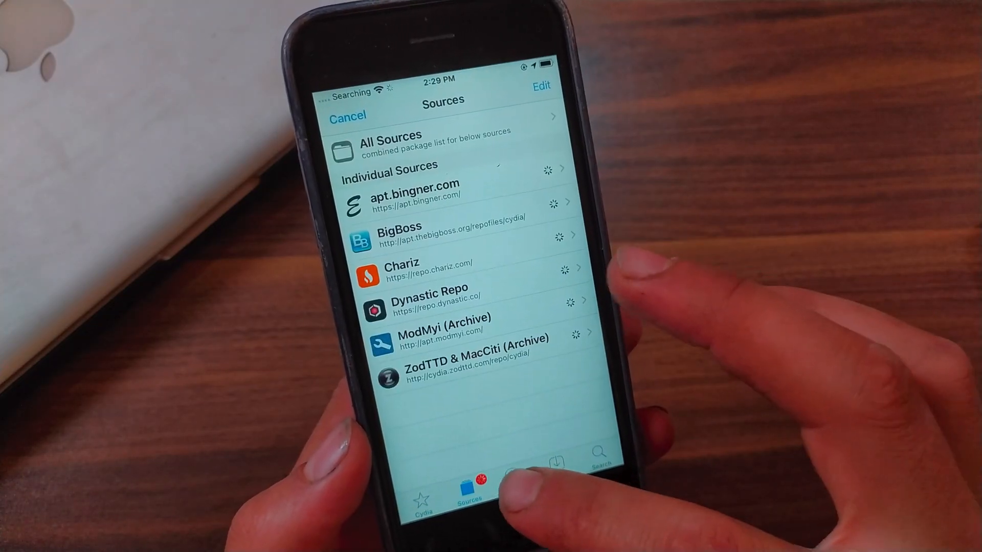
click(517, 481)
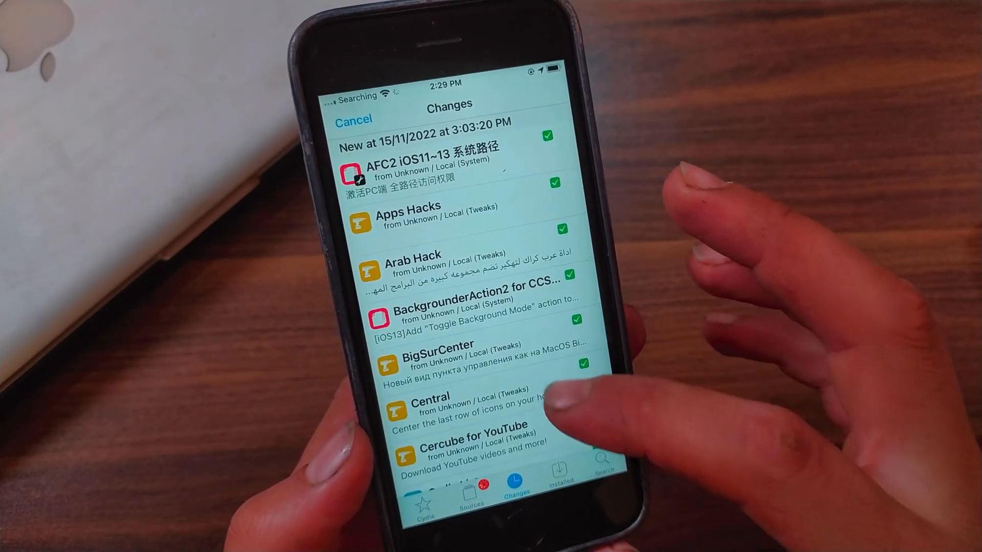